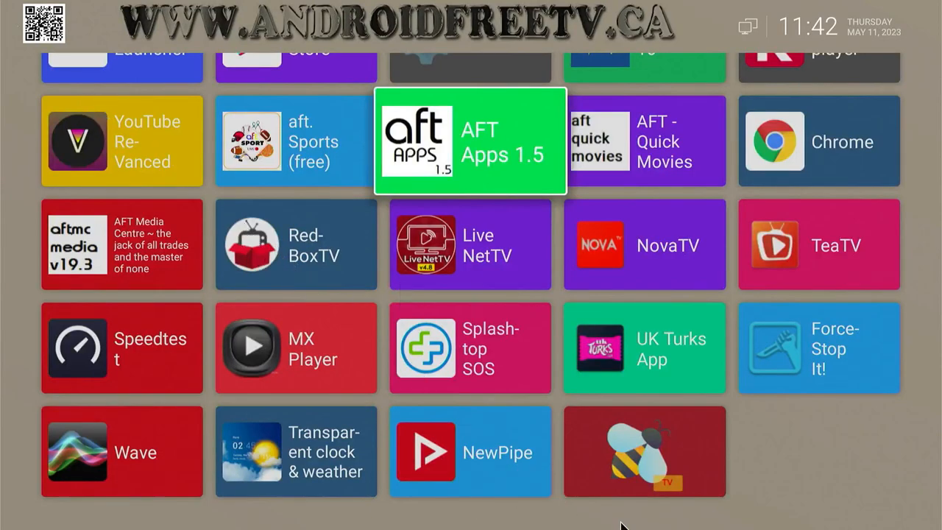
mouse_move(673, 471)
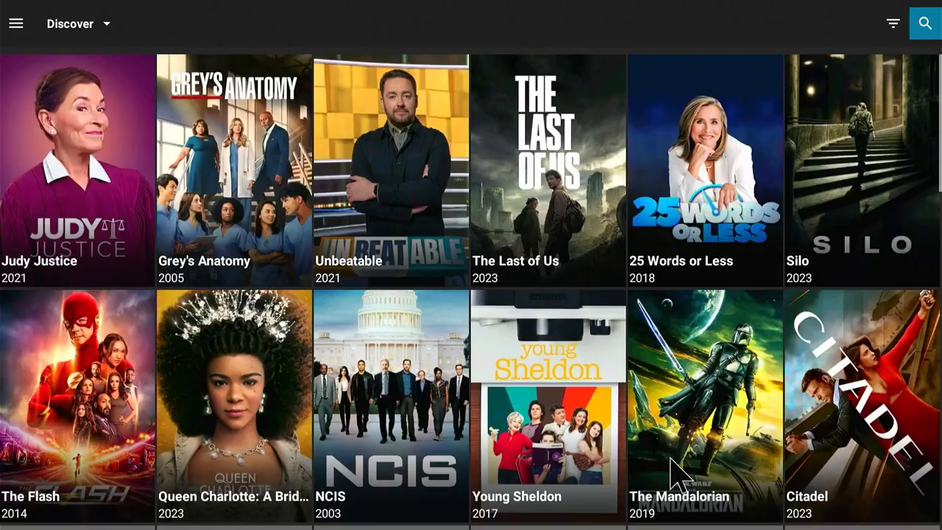
mouse_move(306, 236)
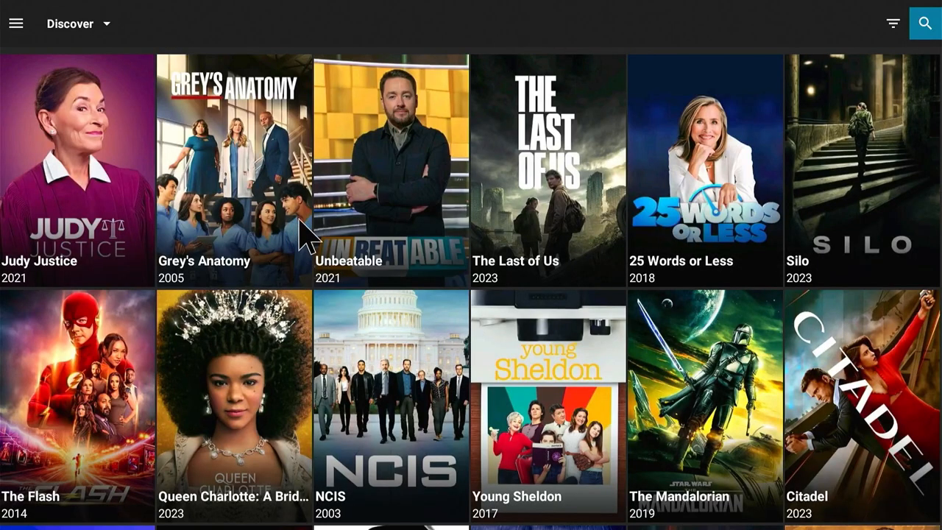
mouse_move(41, 44)
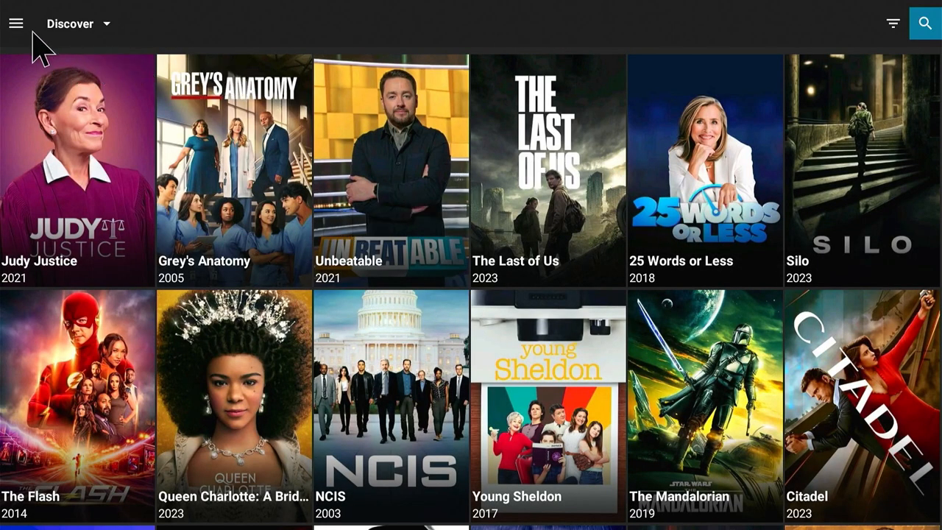
Reach the Settings page through the side navigation menu.
click(16, 23)
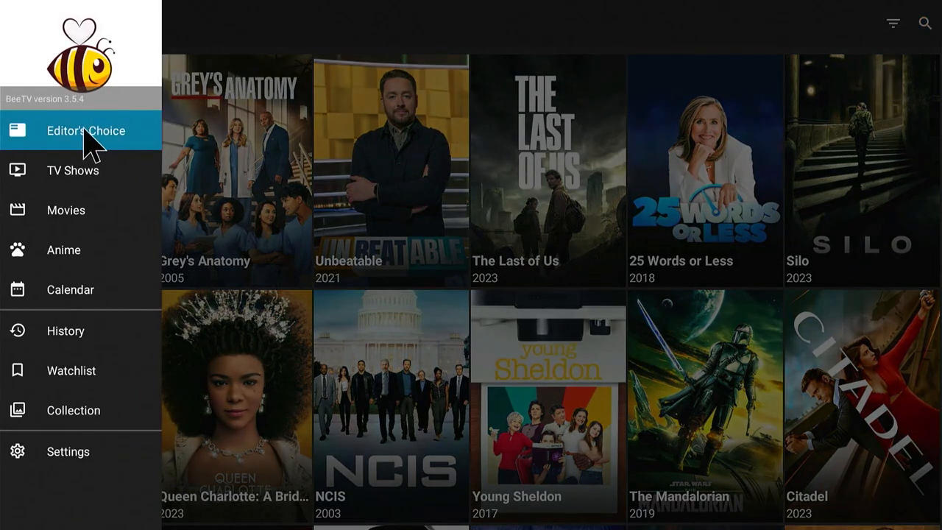
mouse_move(93, 329)
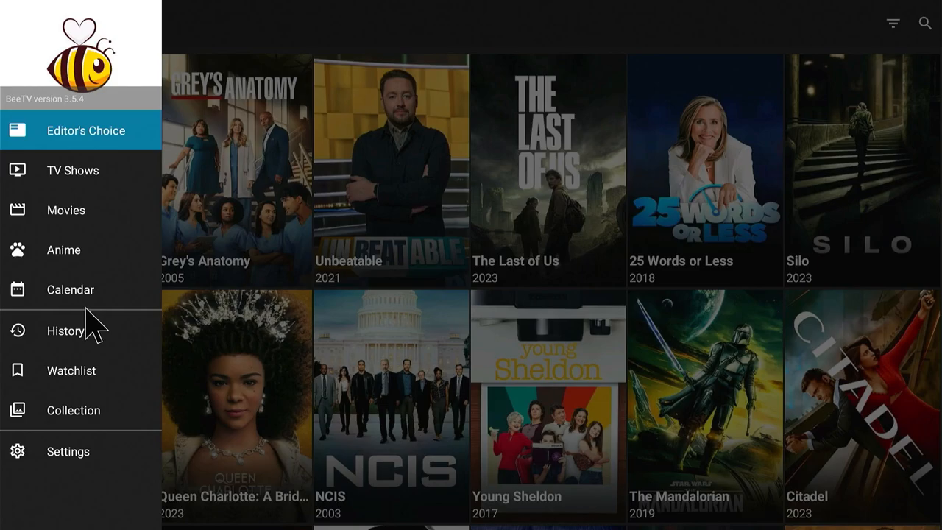
click(16, 23)
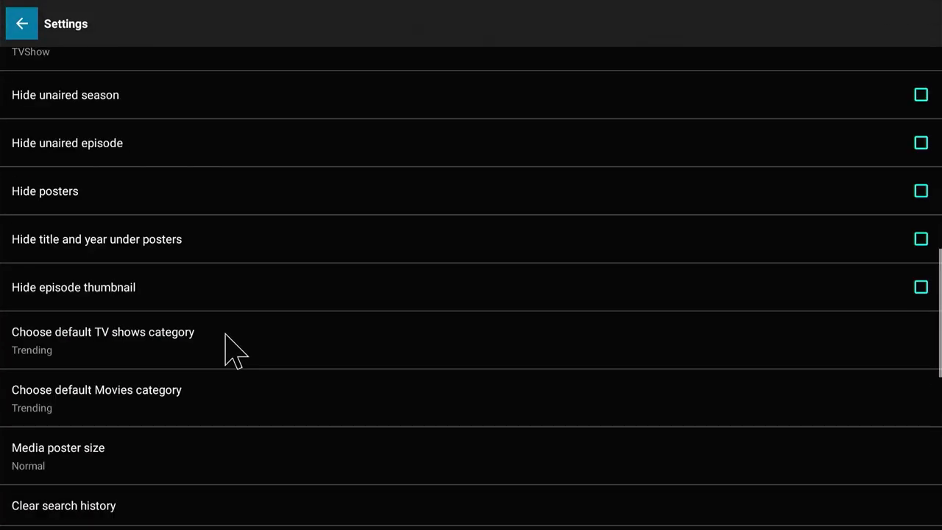
scroll(down, 3)
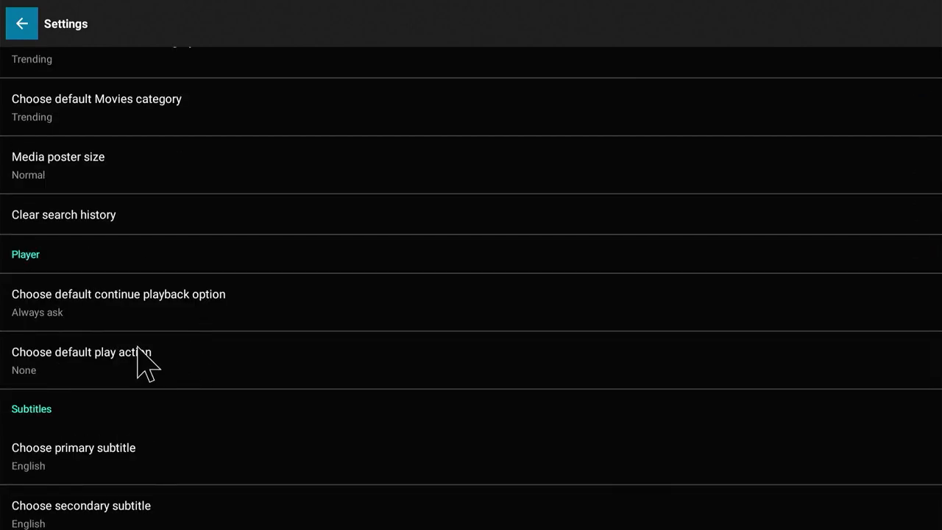
mouse_move(77, 312)
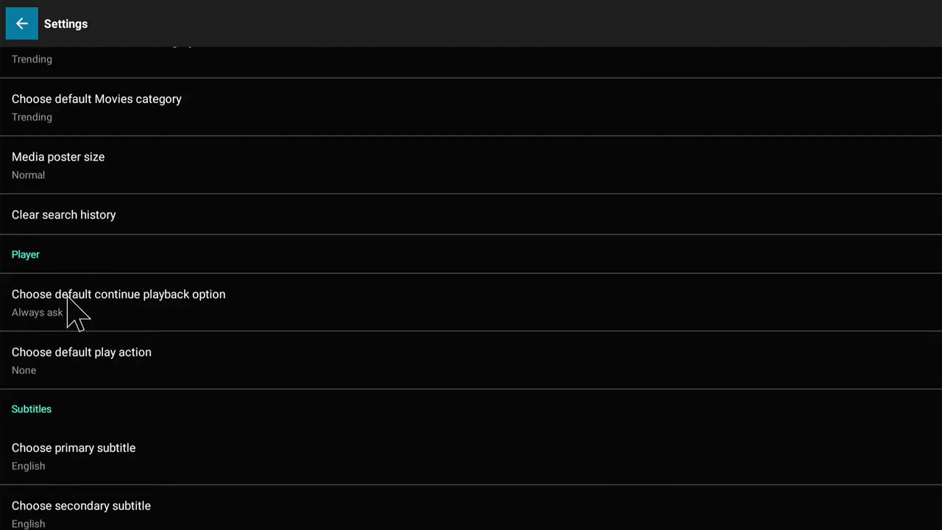
click(118, 294)
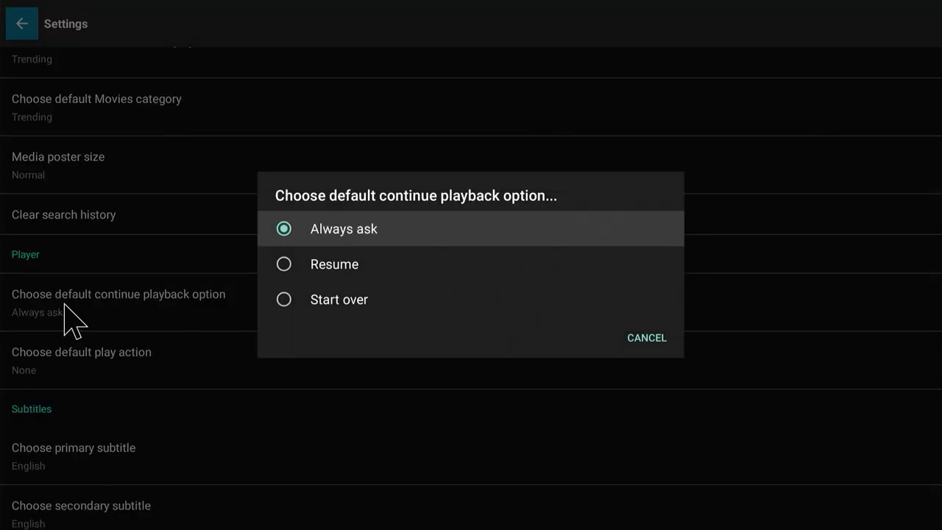
mouse_move(619, 364)
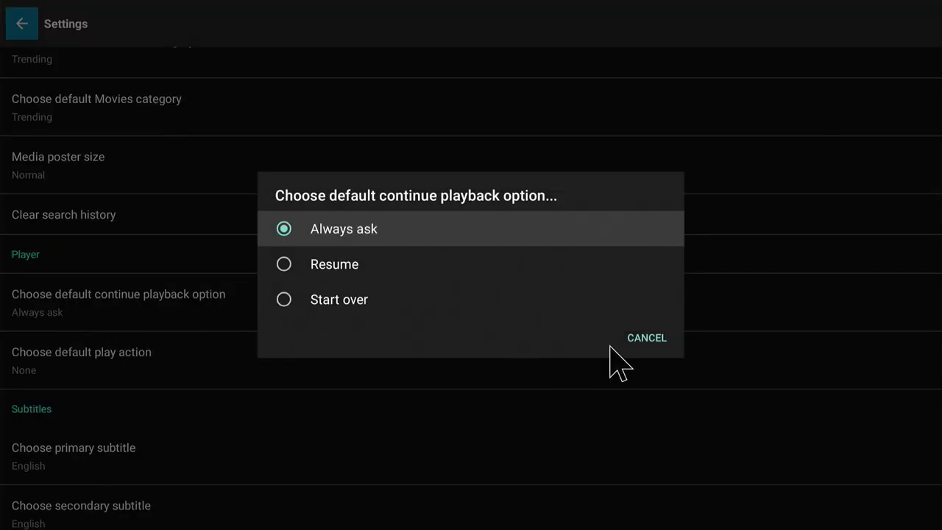
mouse_move(111, 383)
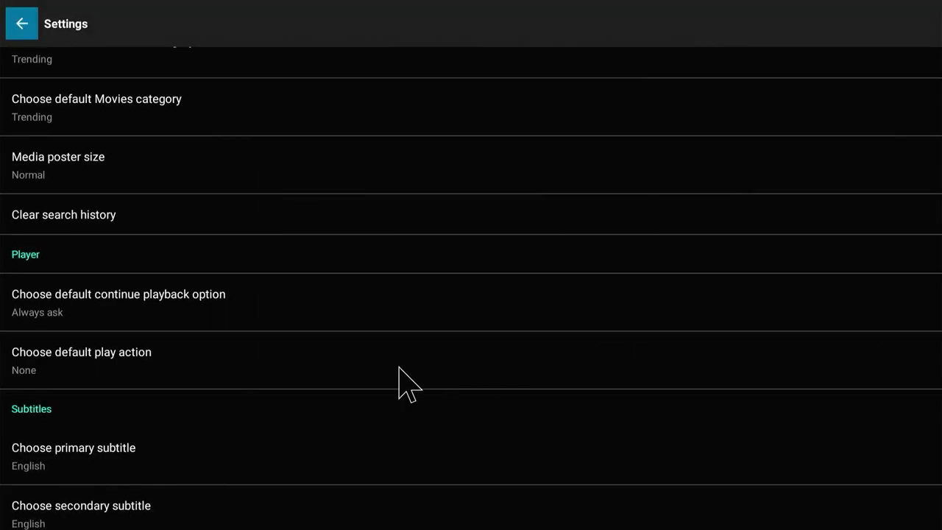
Set the default play action to Play with external video player and return to Discover.
click(81, 352)
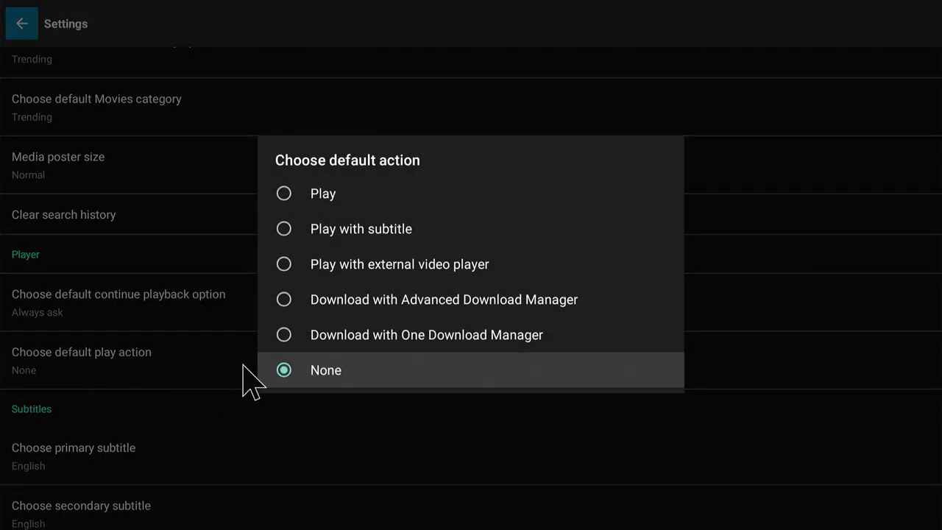
mouse_move(298, 279)
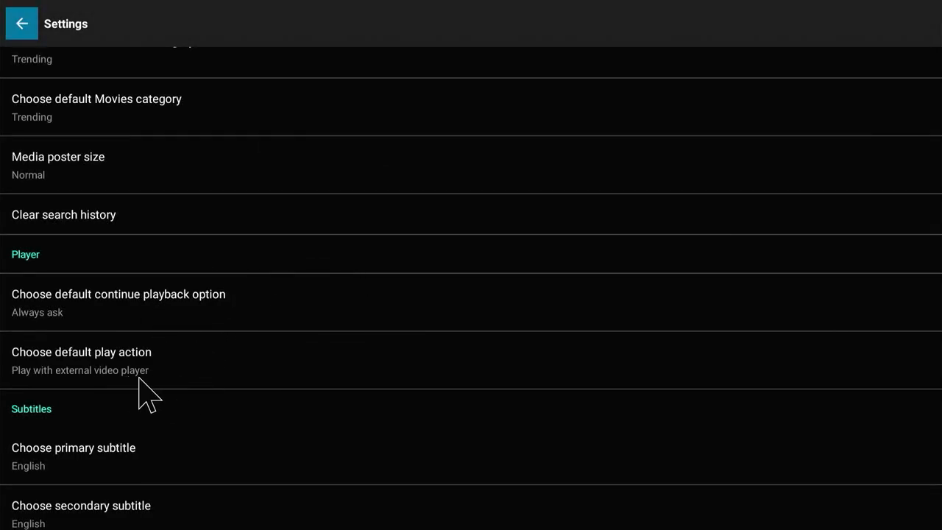
click(21, 23)
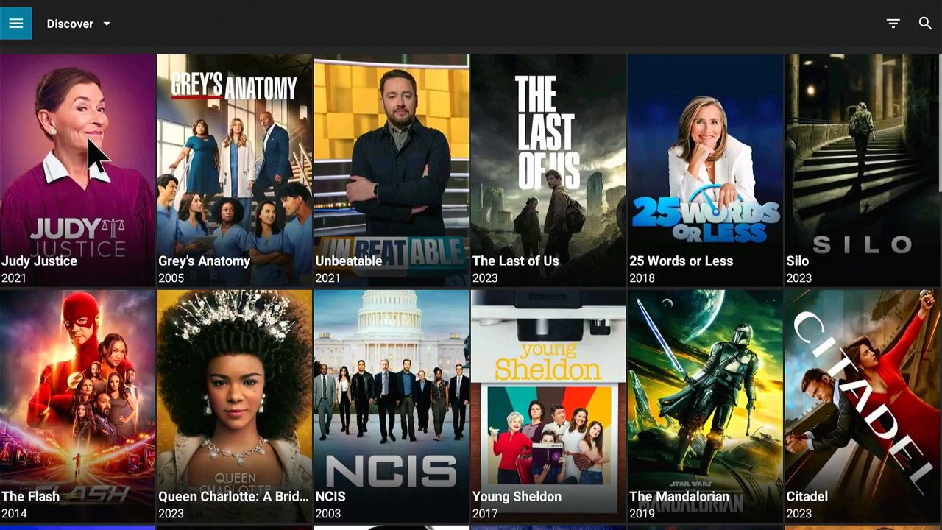
Play Judy Justice S01E01 from its details page, bringing up the Open with chooser.
click(77, 169)
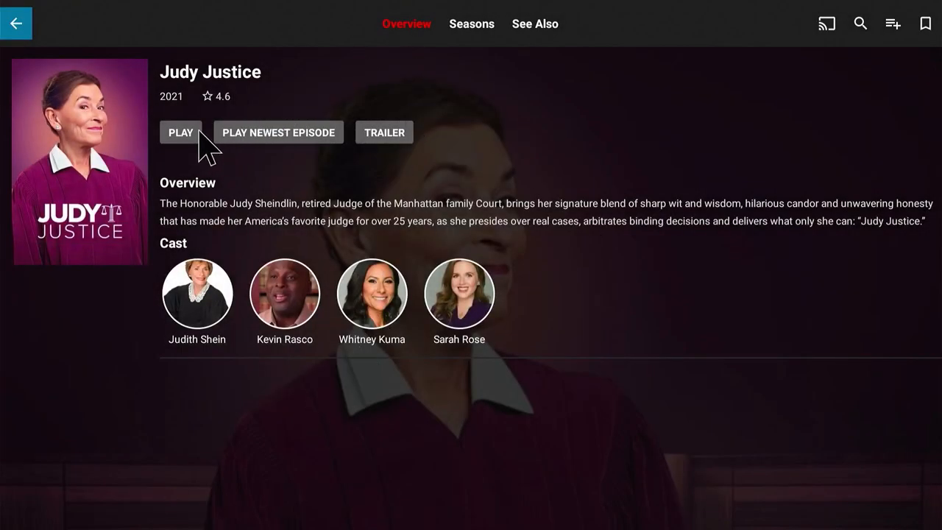
click(180, 132)
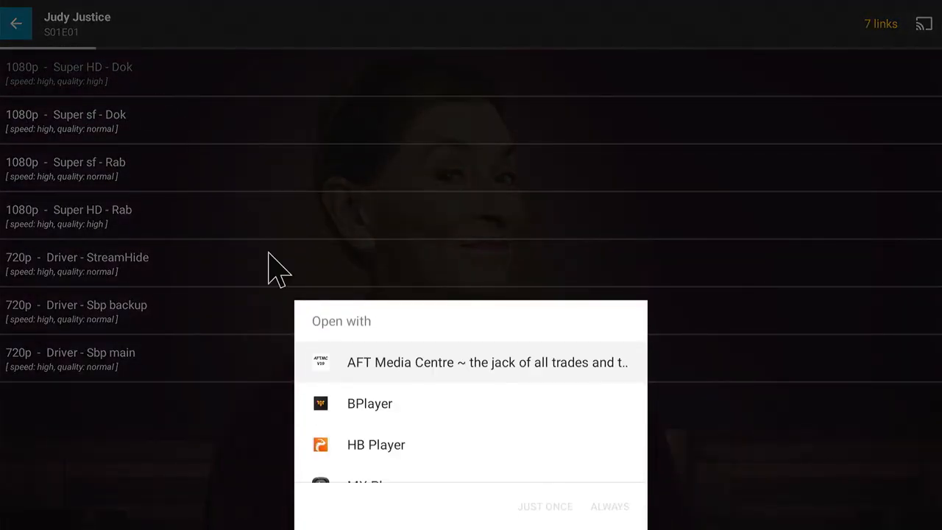
mouse_move(434, 431)
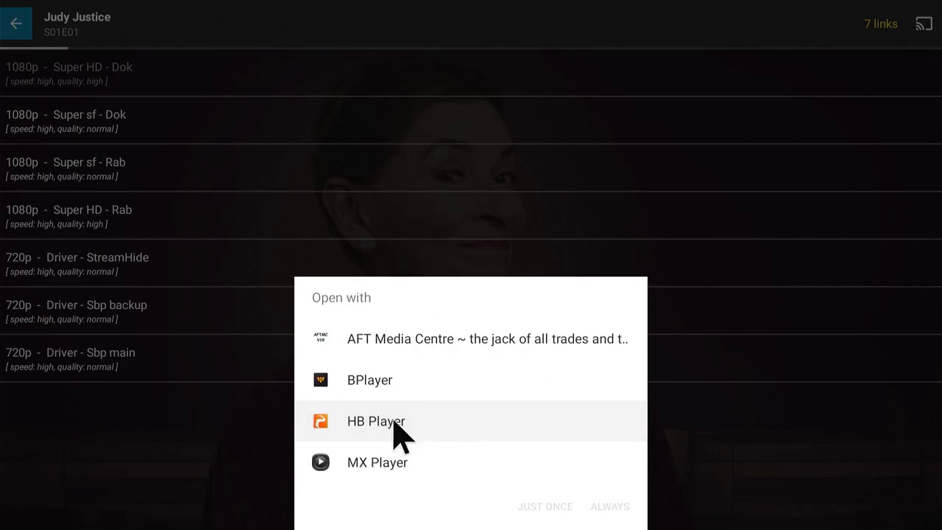
mouse_move(364, 449)
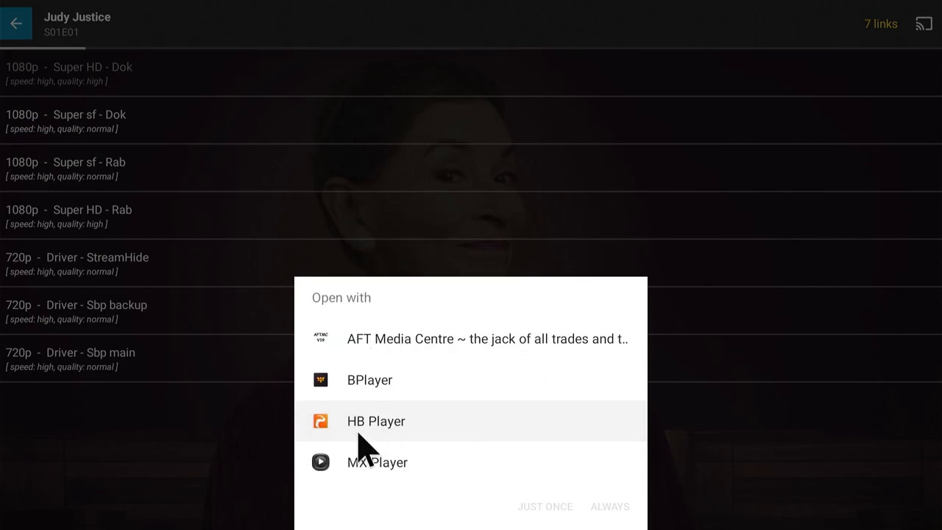
mouse_move(354, 387)
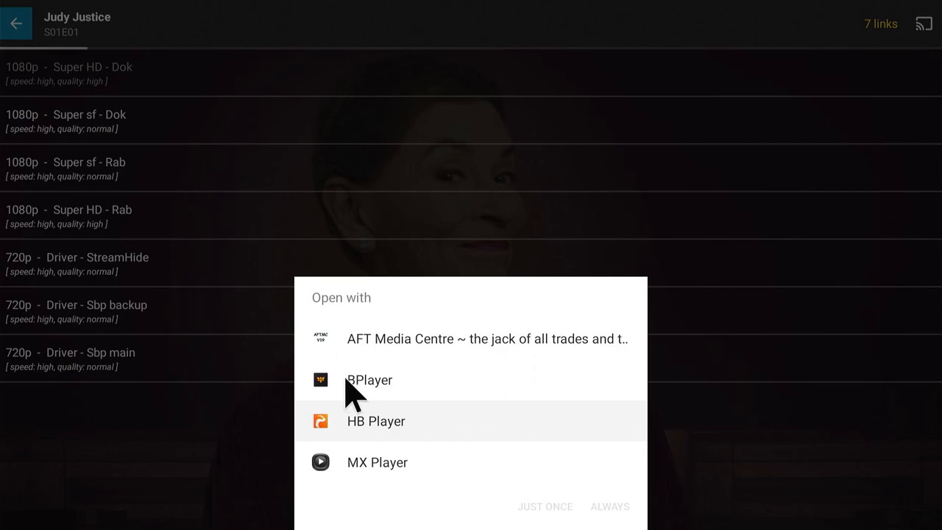
Choose MX Player just once for this episode, then return to Discover.
click(376, 462)
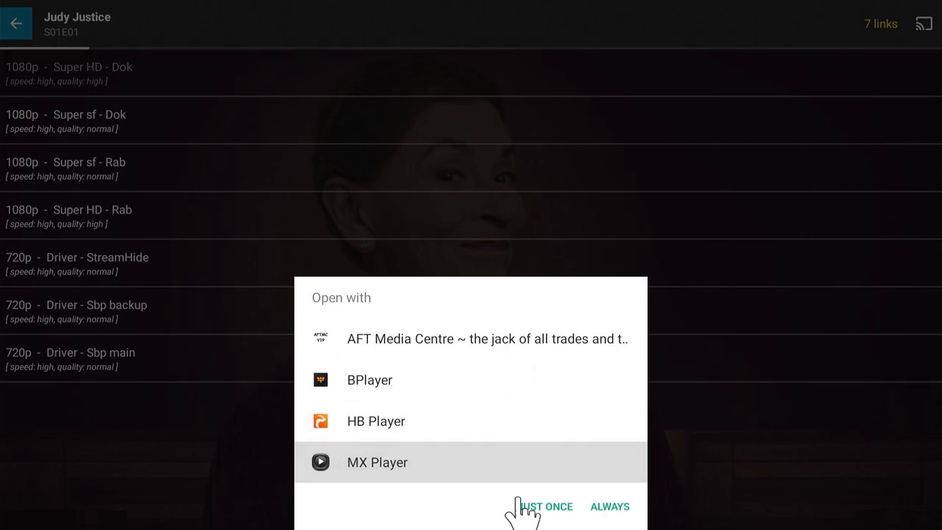
click(546, 506)
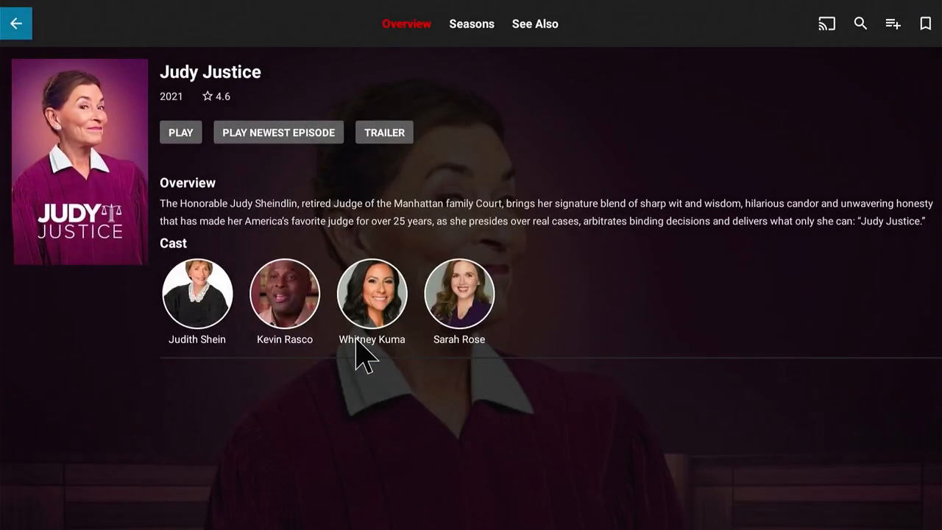
click(18, 23)
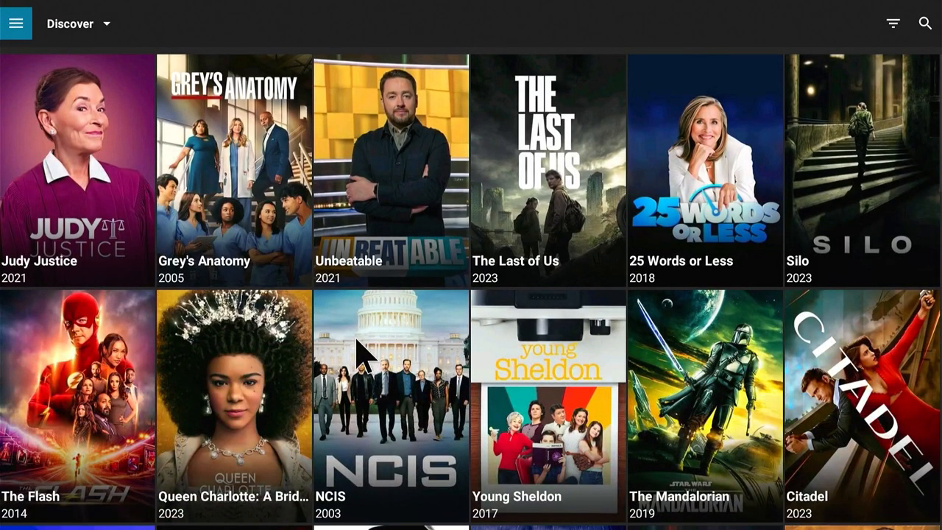